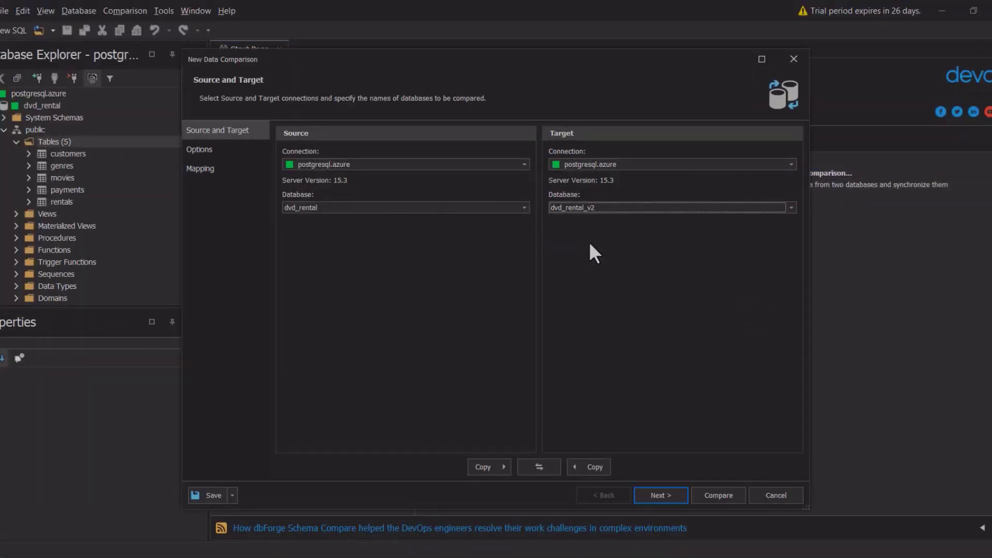
Compare dvd_rental against dvd_rental_v2 and review the differing customers table rows
click(718, 496)
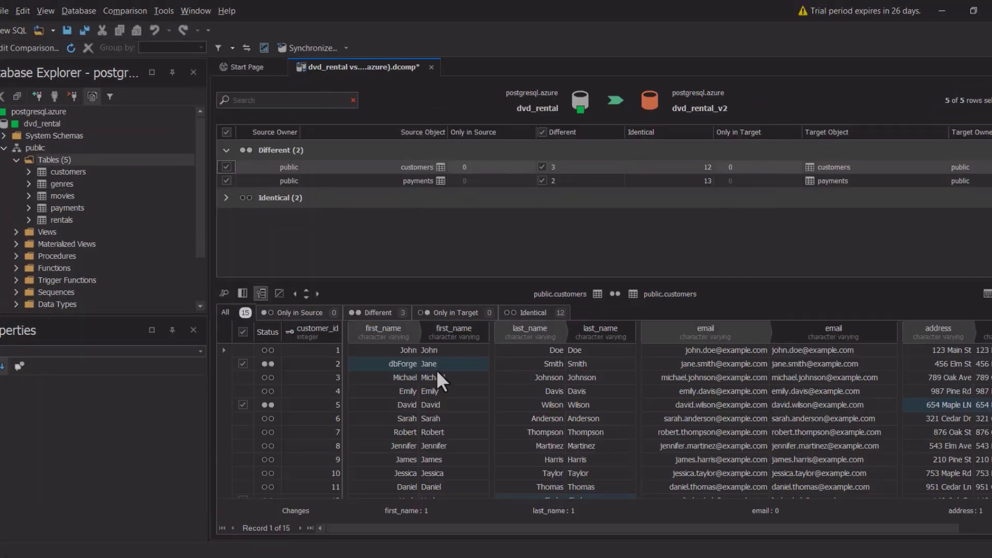
click(374, 312)
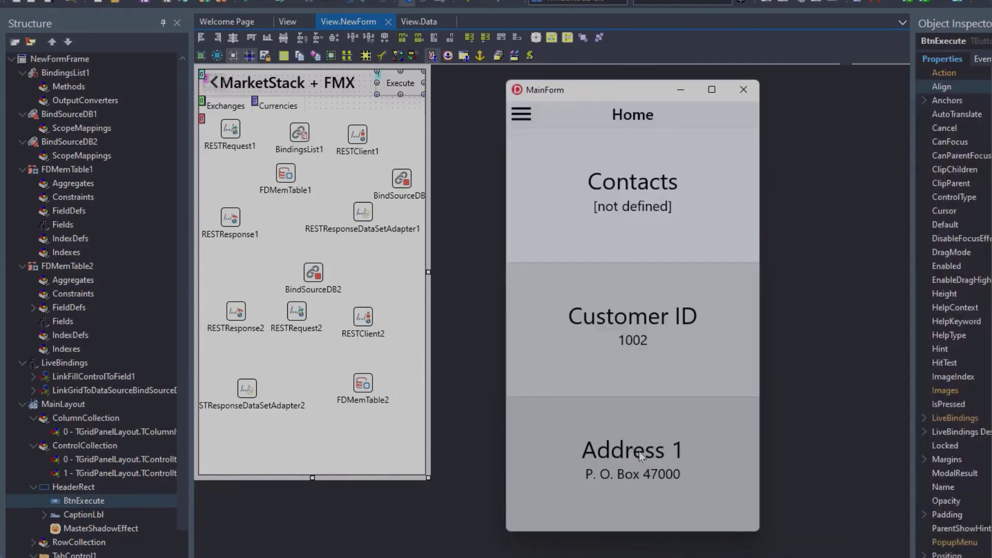
click(733, 115)
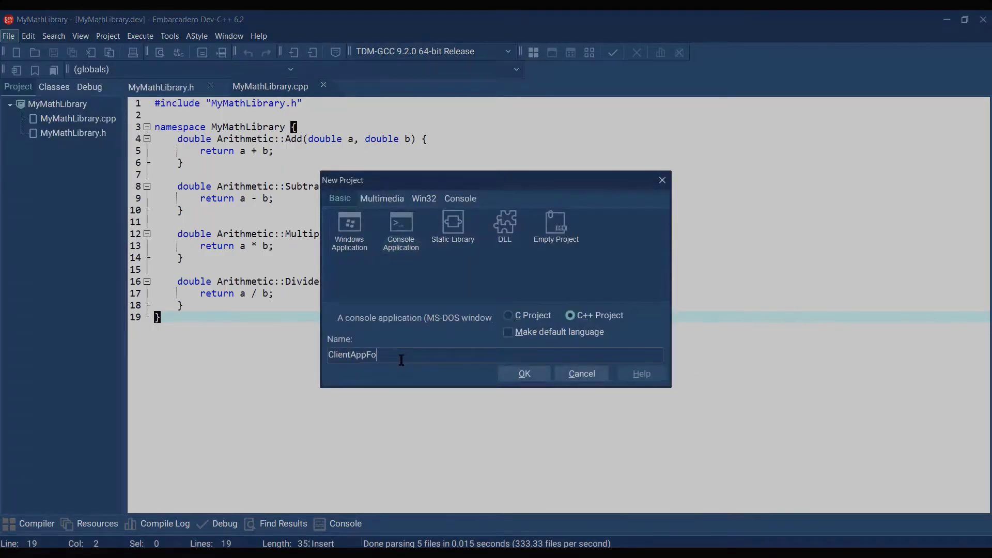
Start a new C++ Console Application project from File > New > Project
click(524, 373)
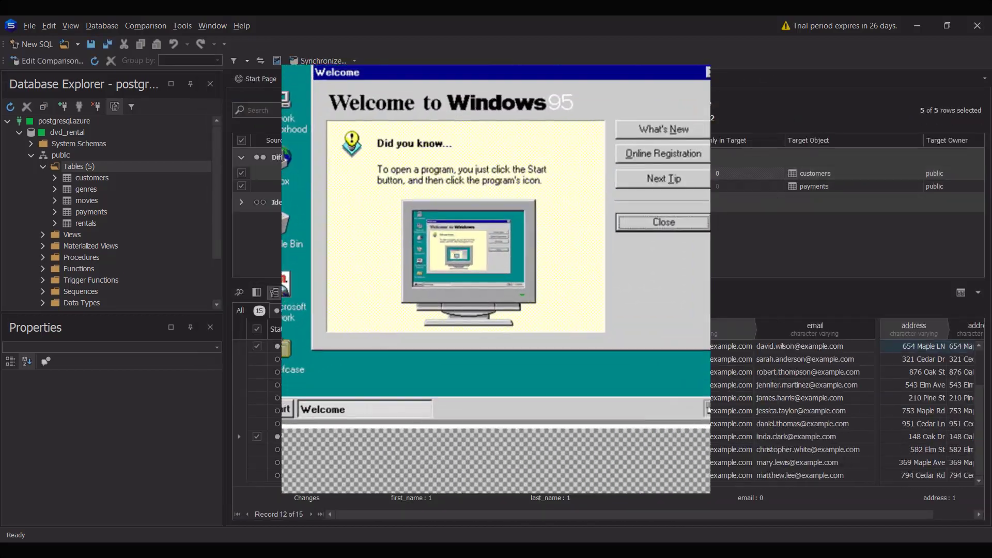
Filter public.customers results to the Different tab, showing rows 2, 5 and 12
click(663, 223)
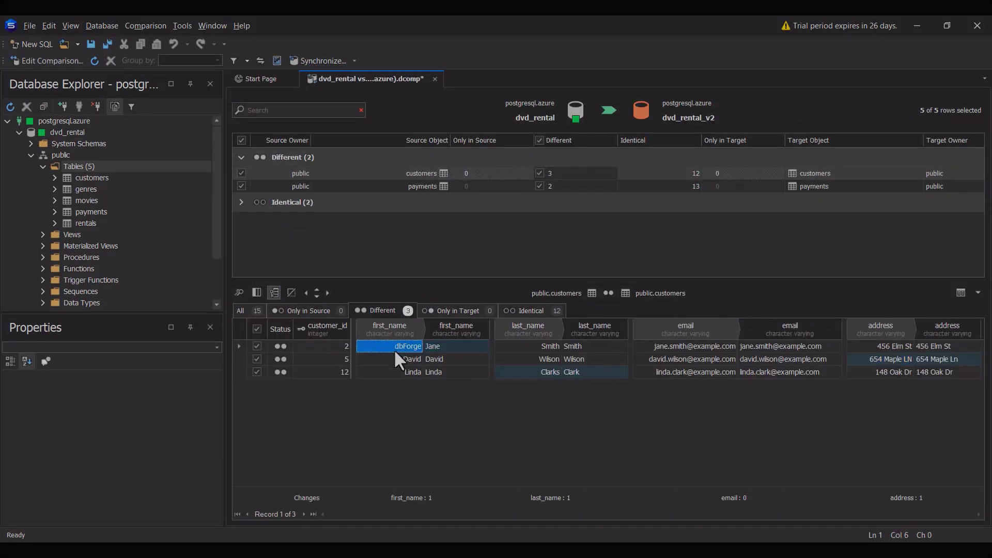